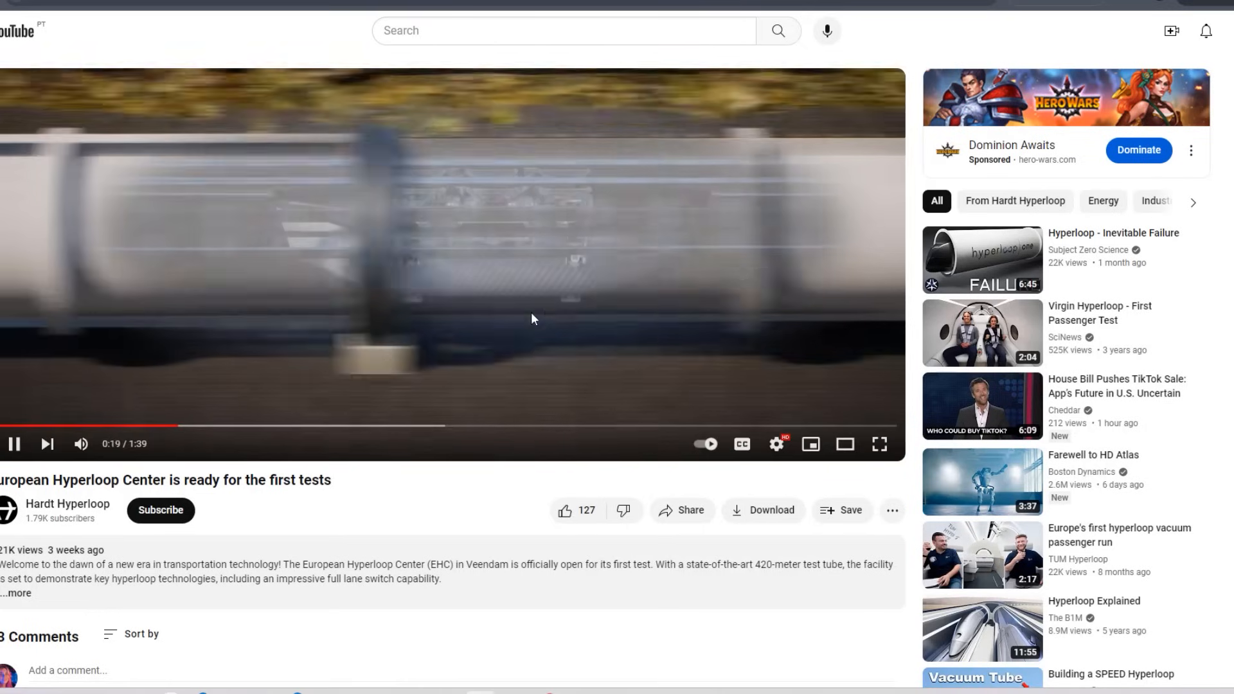
mouse_move(511, 370)
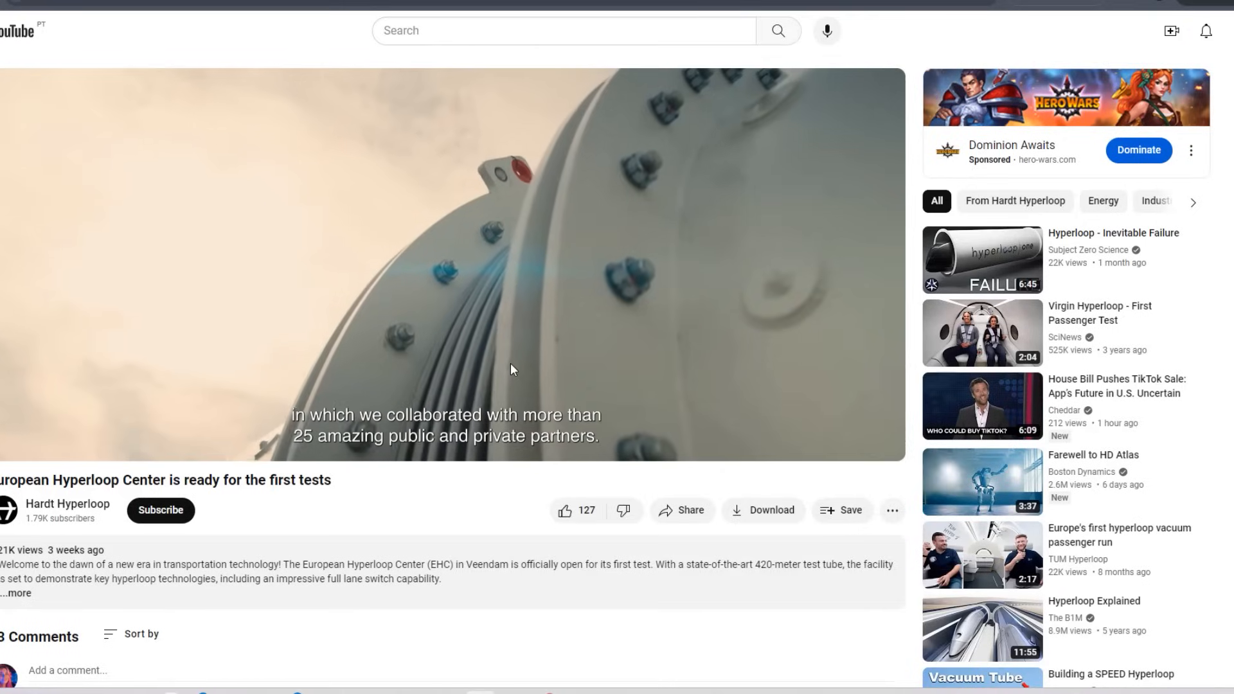
Watch the Virgin Hyperloop First Passenger Test, then switch to The B1M's Hyperloop Explained video
click(981, 332)
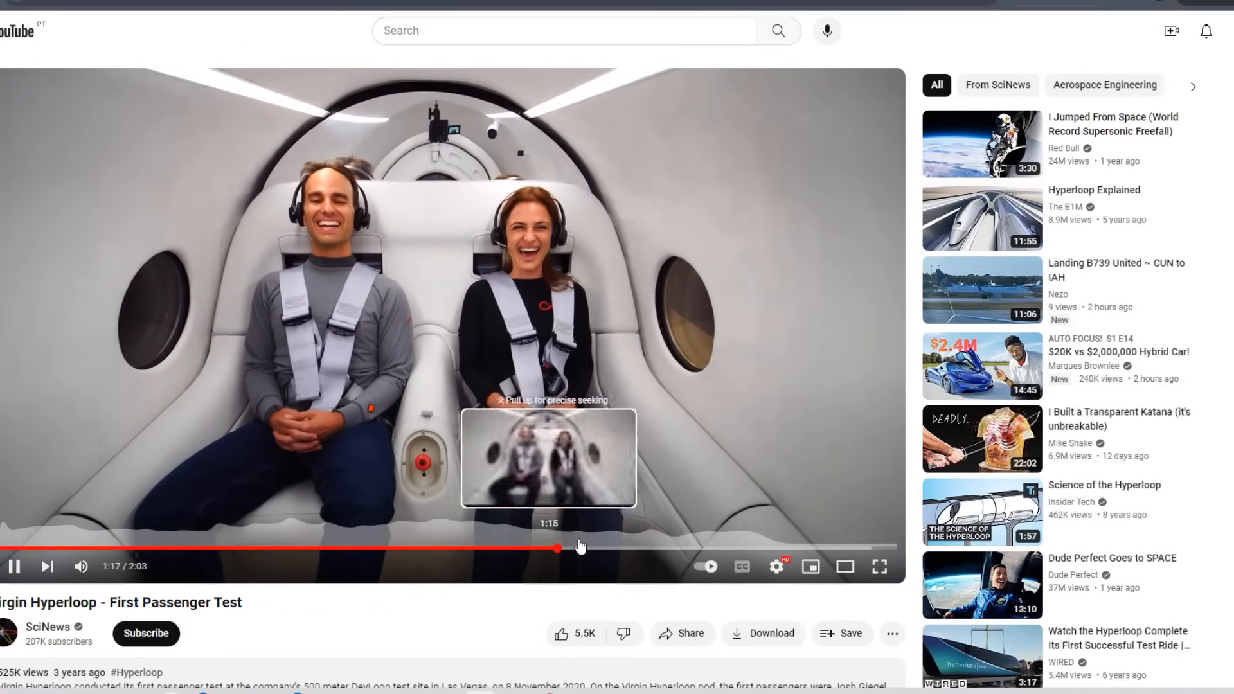
click(981, 218)
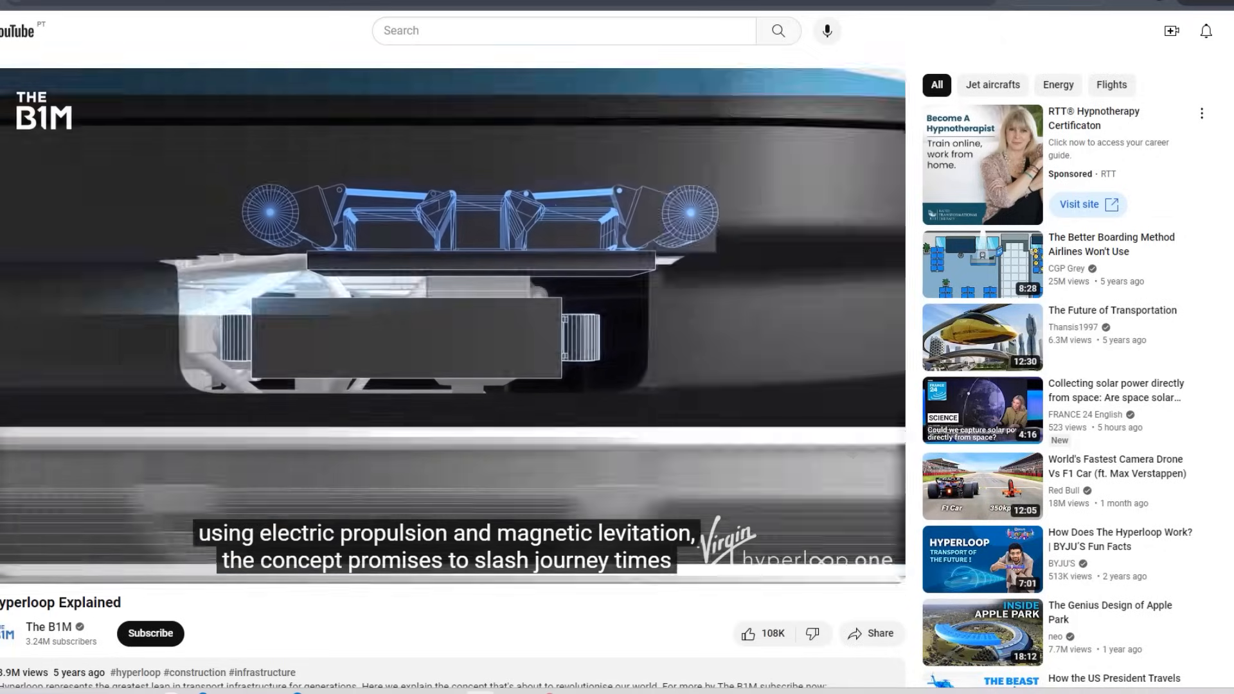